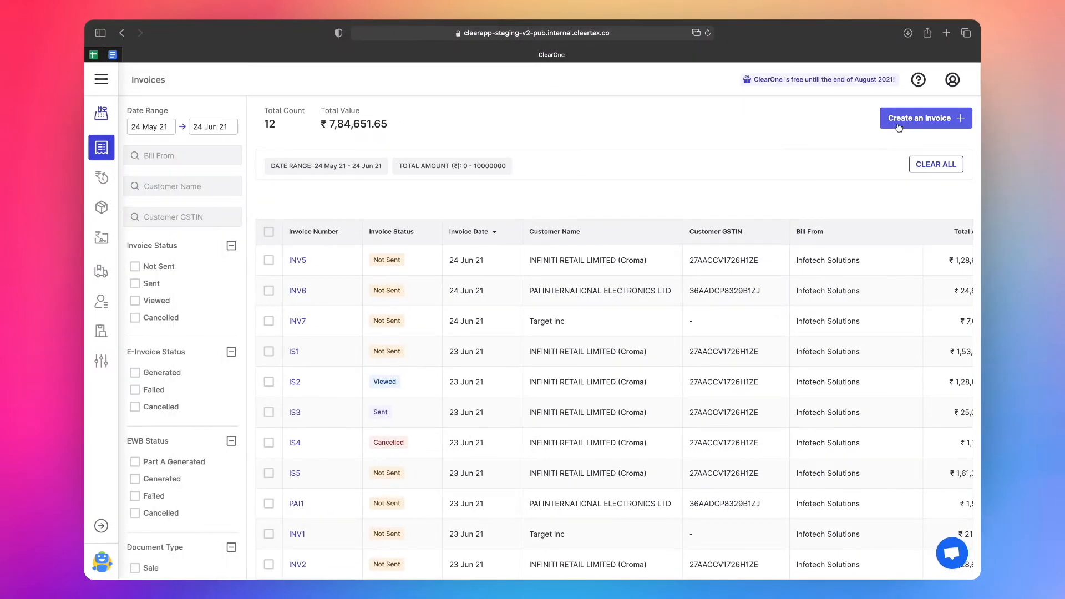
# Step: Create a new draft tax invoice, INV 8, with Infotech Solutions as seller
pyautogui.click(926, 118)
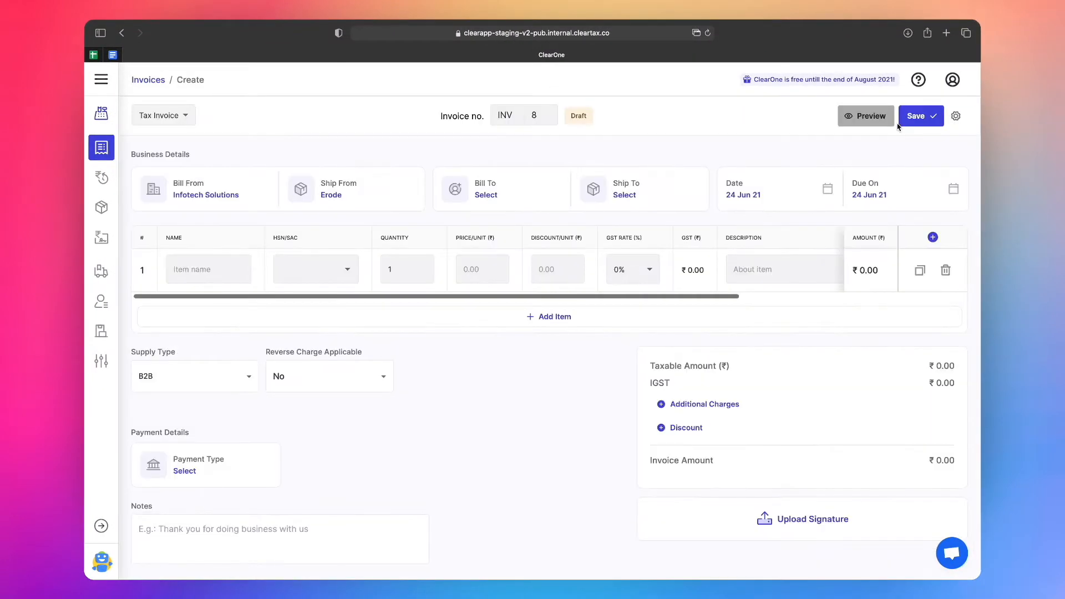
pyautogui.moveTo(501, 193)
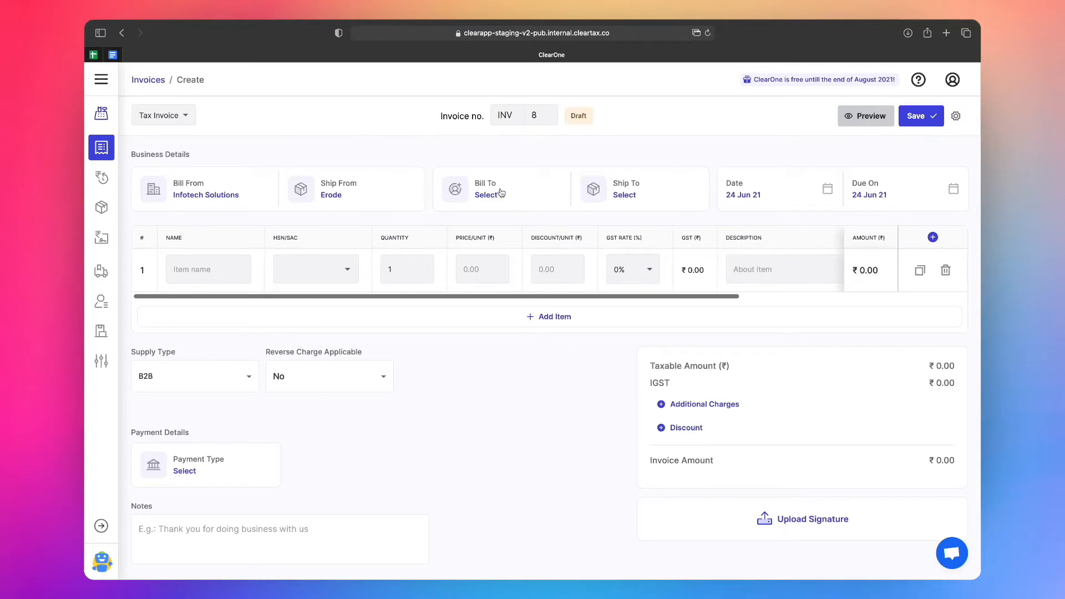
# Step: Choose INFINITI RETAIL LIMITED (Croma) as the customer in Bill To
pyautogui.click(486, 195)
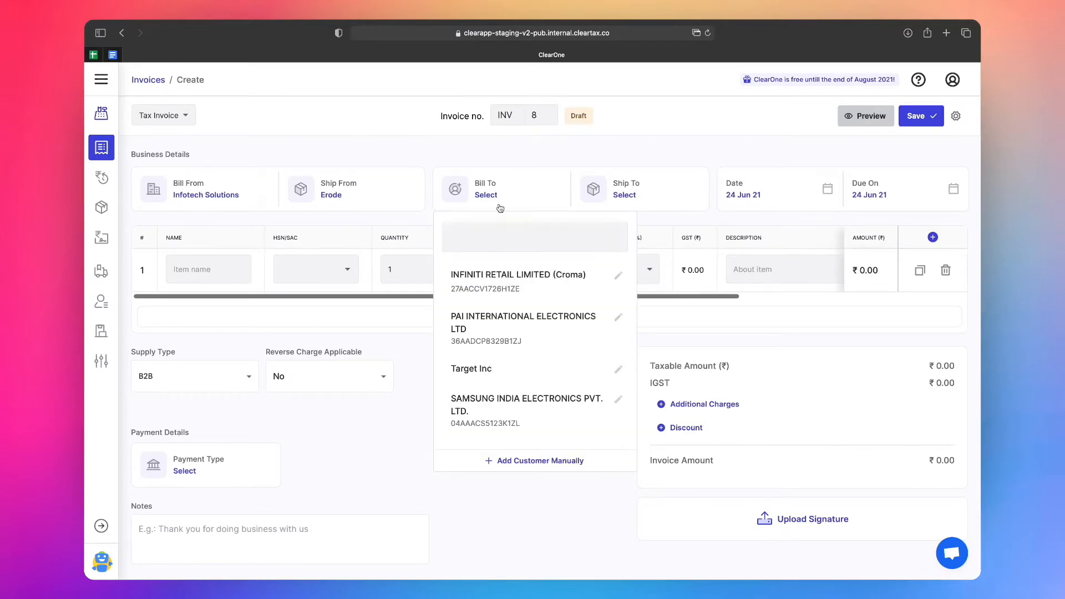
pyautogui.click(518, 274)
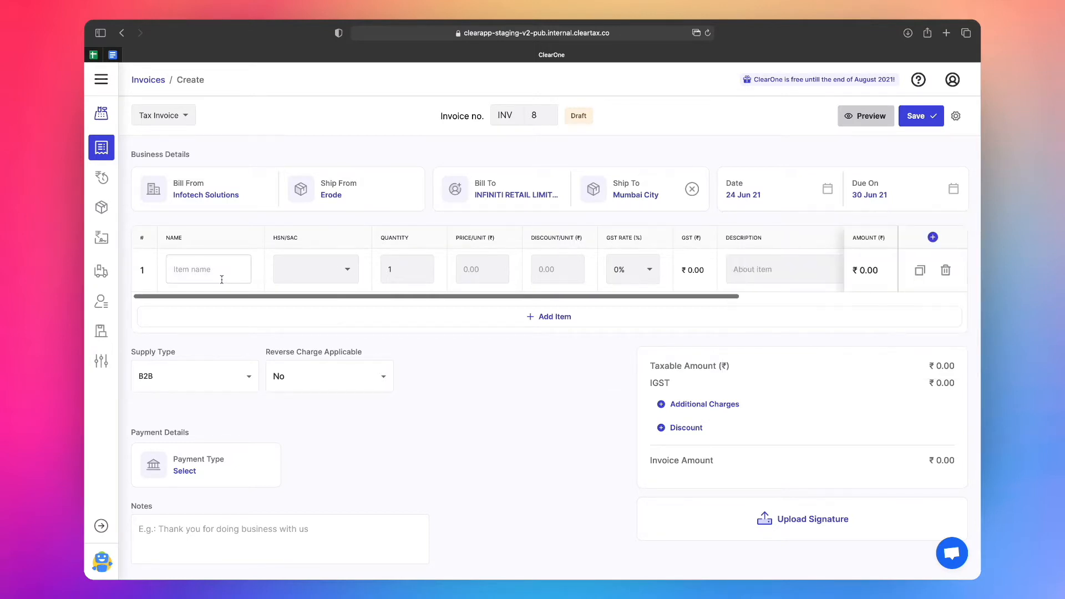
# Step: Add a MacBook Pro M1 line item and a ₹200 delivery charge
pyautogui.click(208, 269)
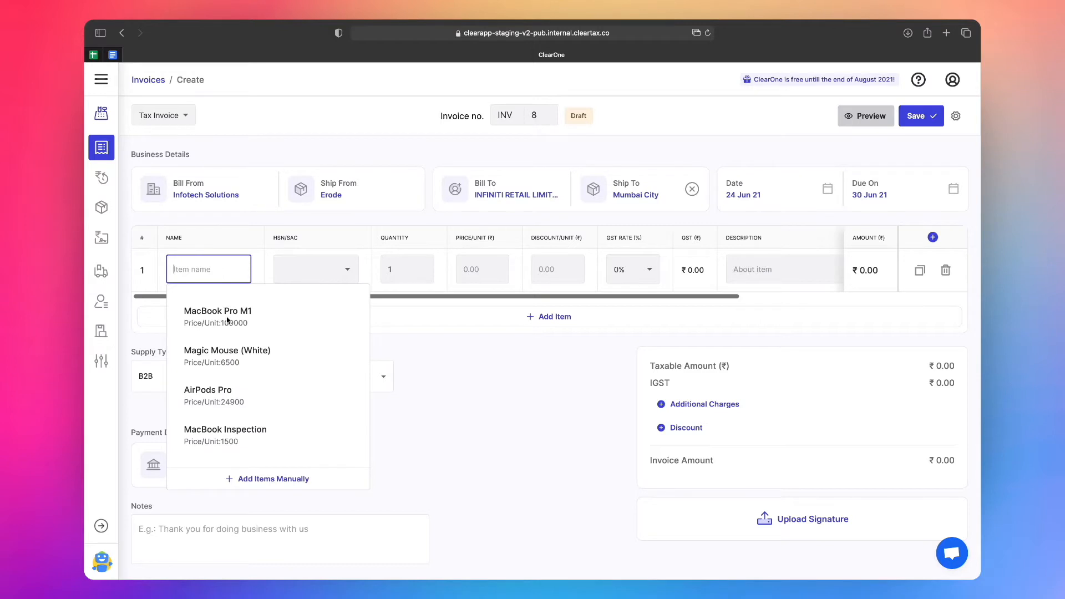
pyautogui.click(218, 311)
pyautogui.write('delivery char')
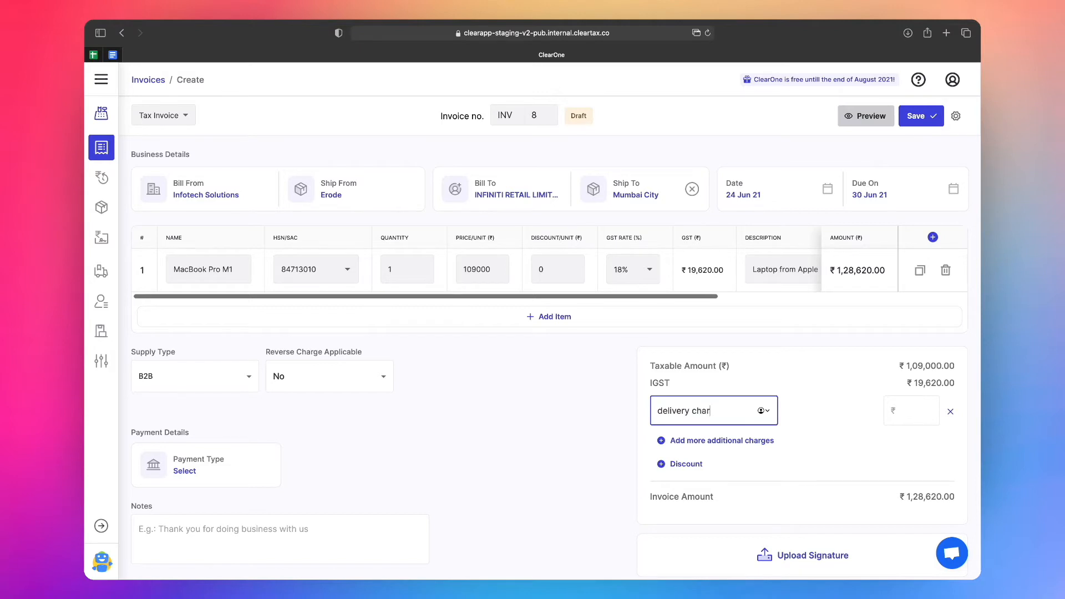
pyautogui.write('200')
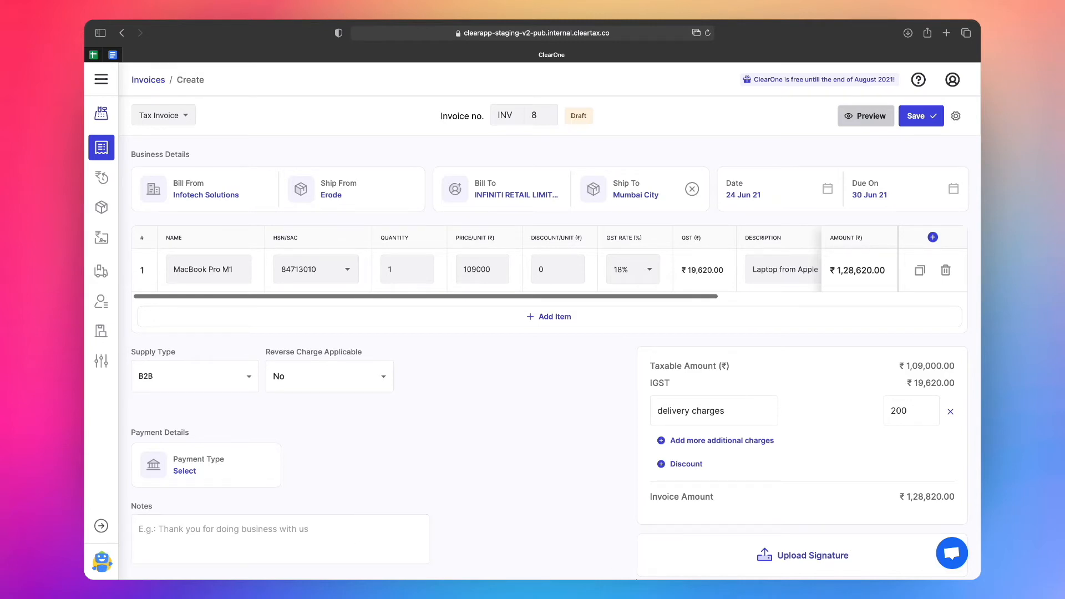
pyautogui.moveTo(519, 456)
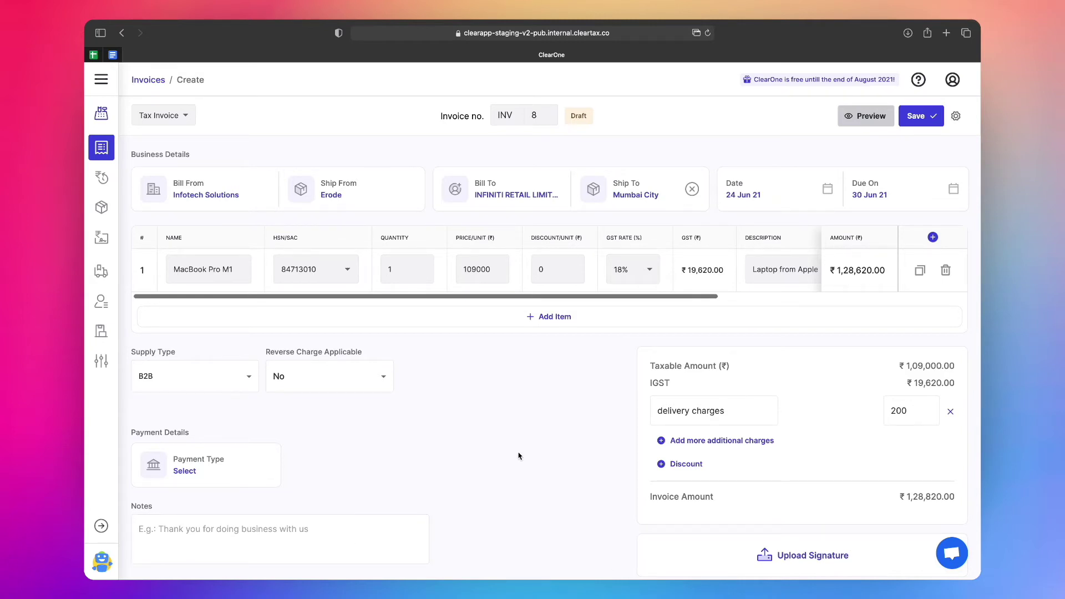
pyautogui.moveTo(672, 306)
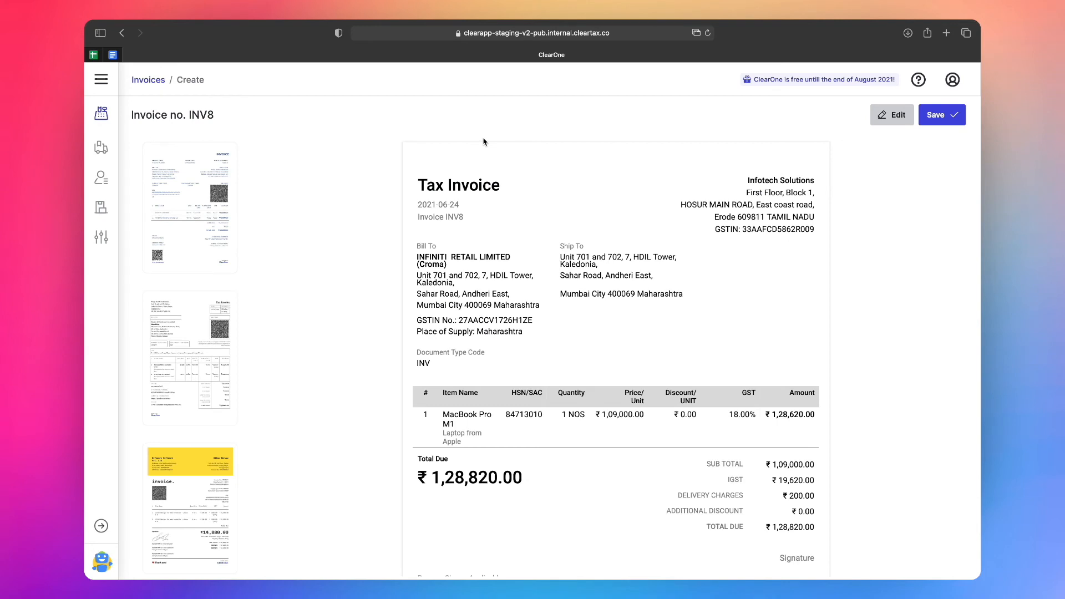
pyautogui.moveTo(907, 121)
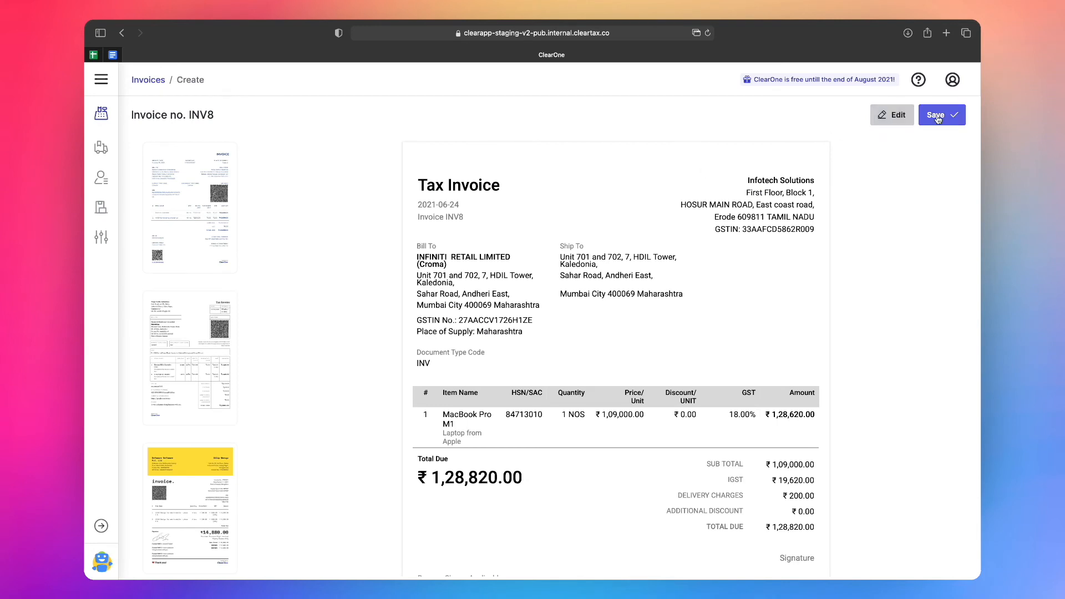
# Step: Save INV 8, totalling ₹1,28,820.00 and marked not sent yet
pyautogui.click(941, 115)
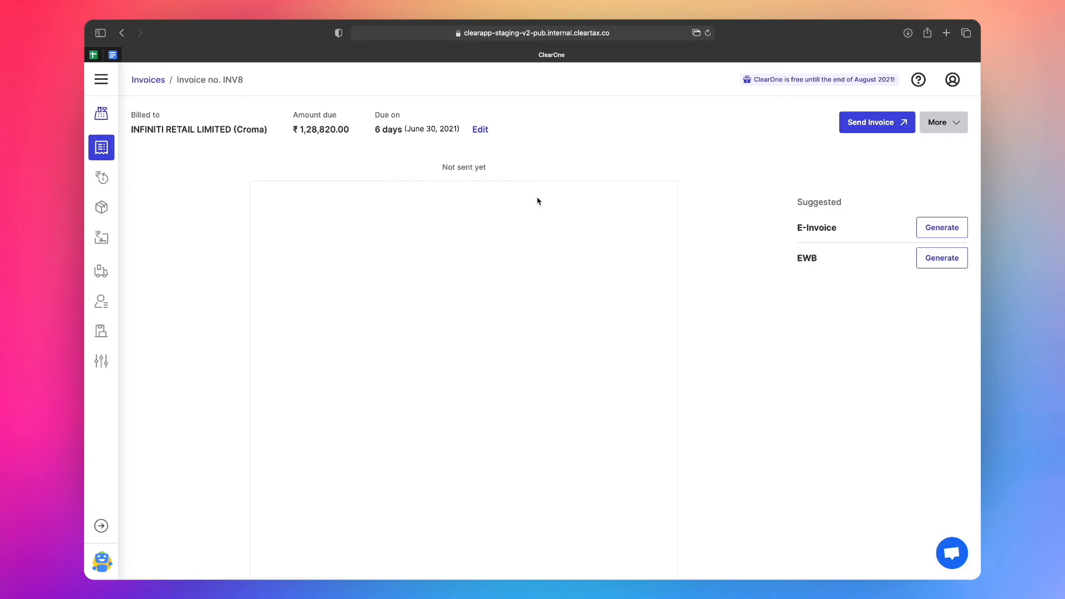